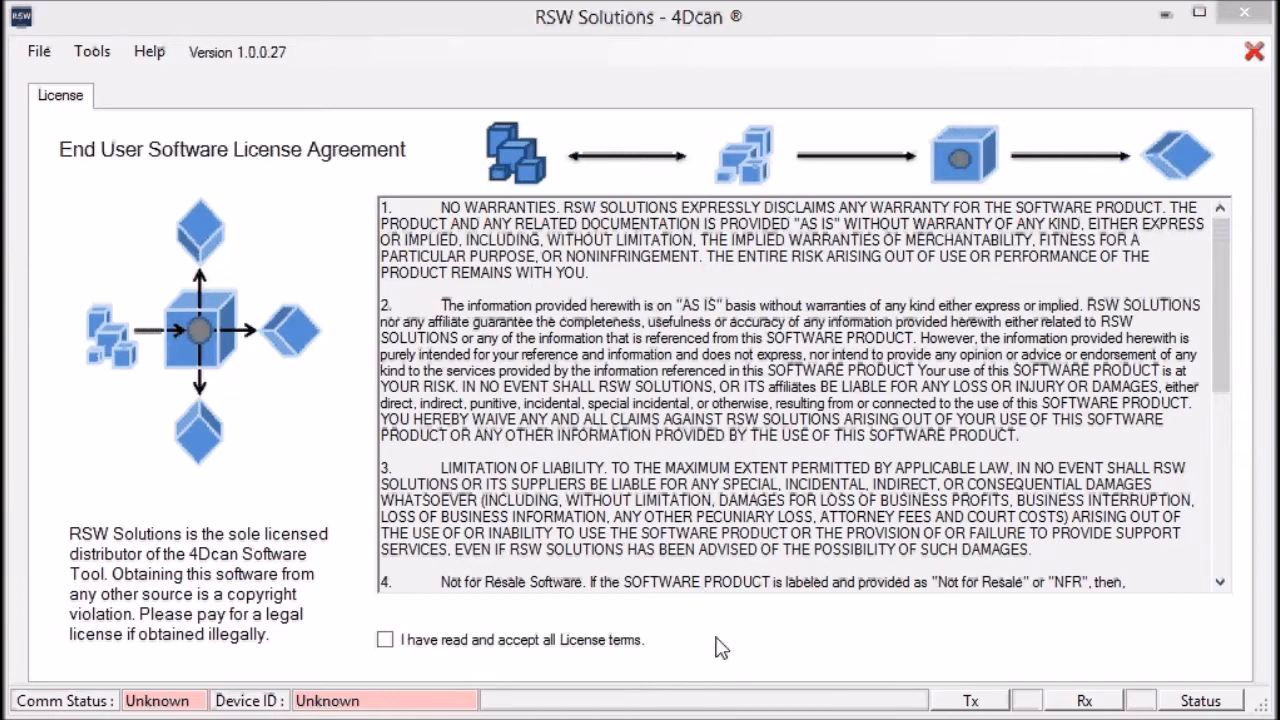
Step: Accept the license terms and connect over Wi-Fi to the ELM327 adapter at 192.168.0.10
click(116, 95)
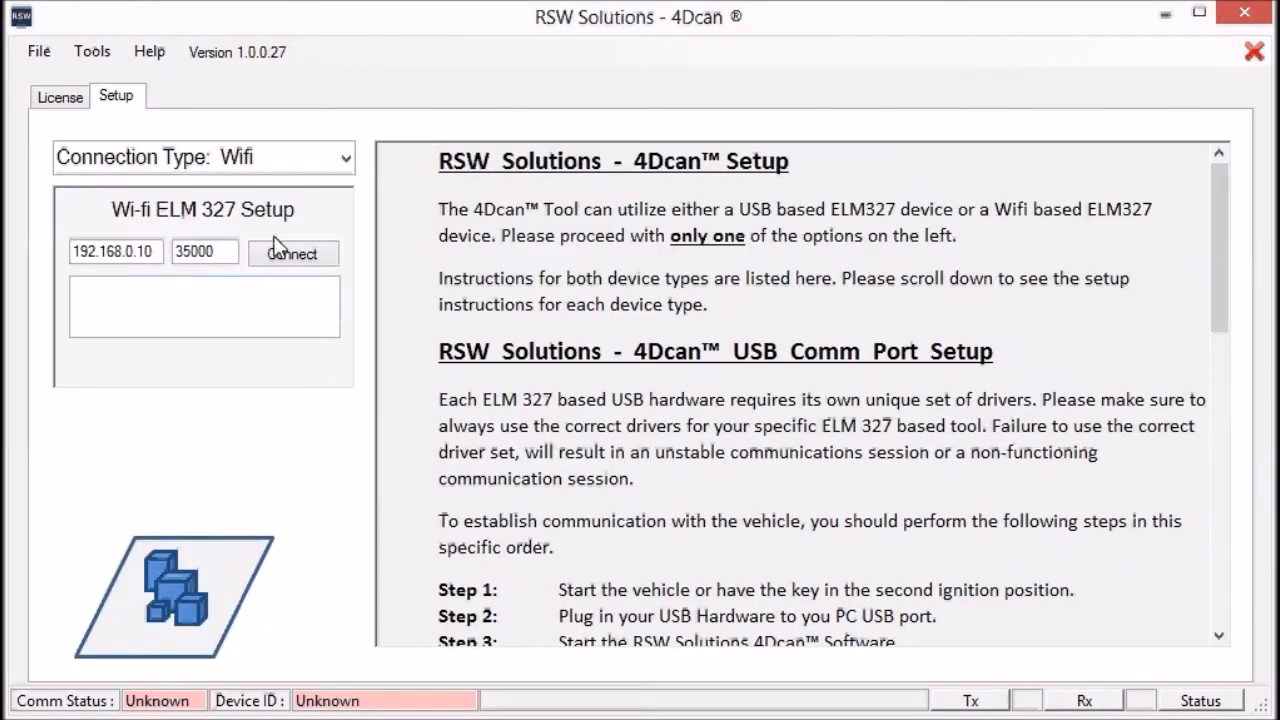
click(292, 252)
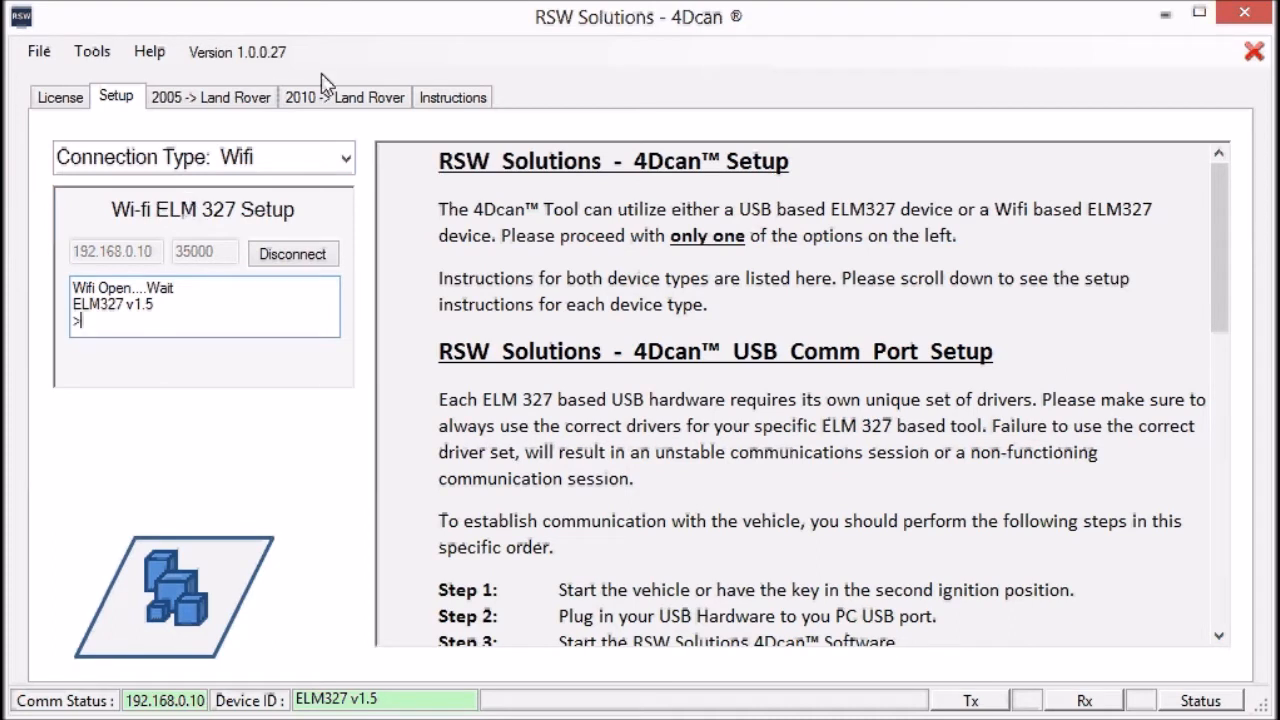
Step: Read 2010 Land Rover Air Suspension Module faults (none found), then view EAS Operation Sensors live data
click(344, 96)
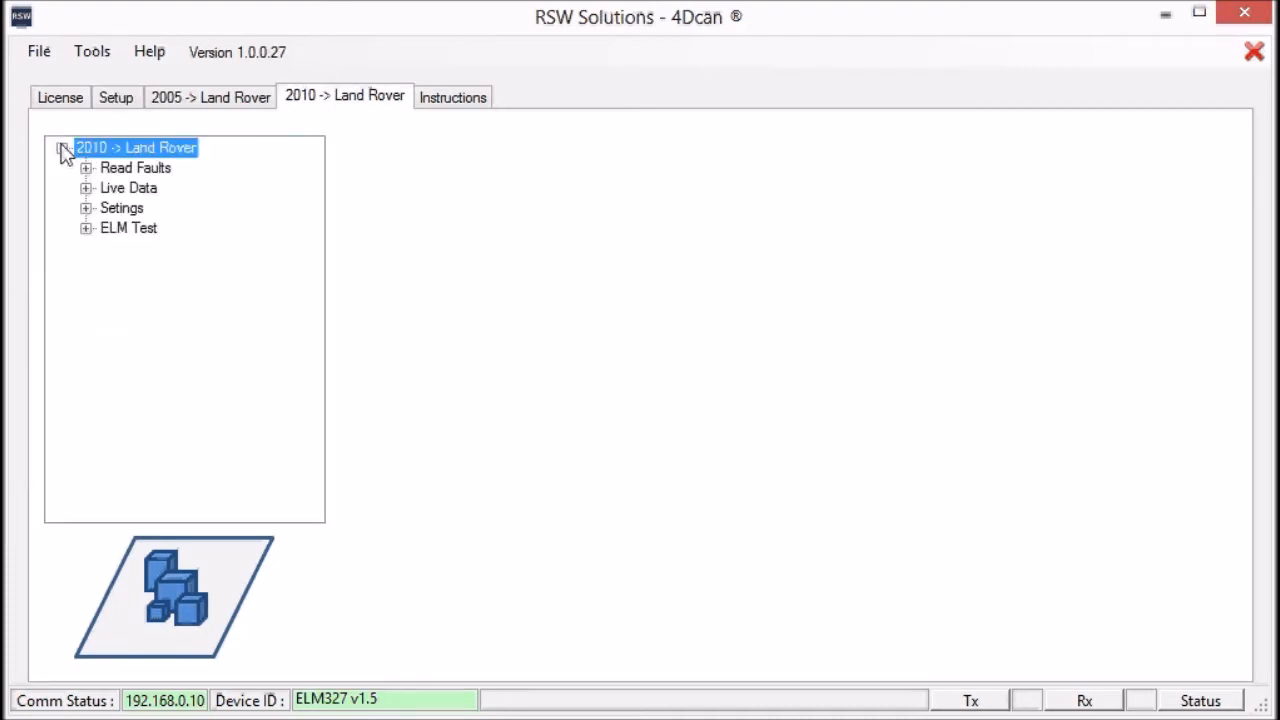
click(63, 147)
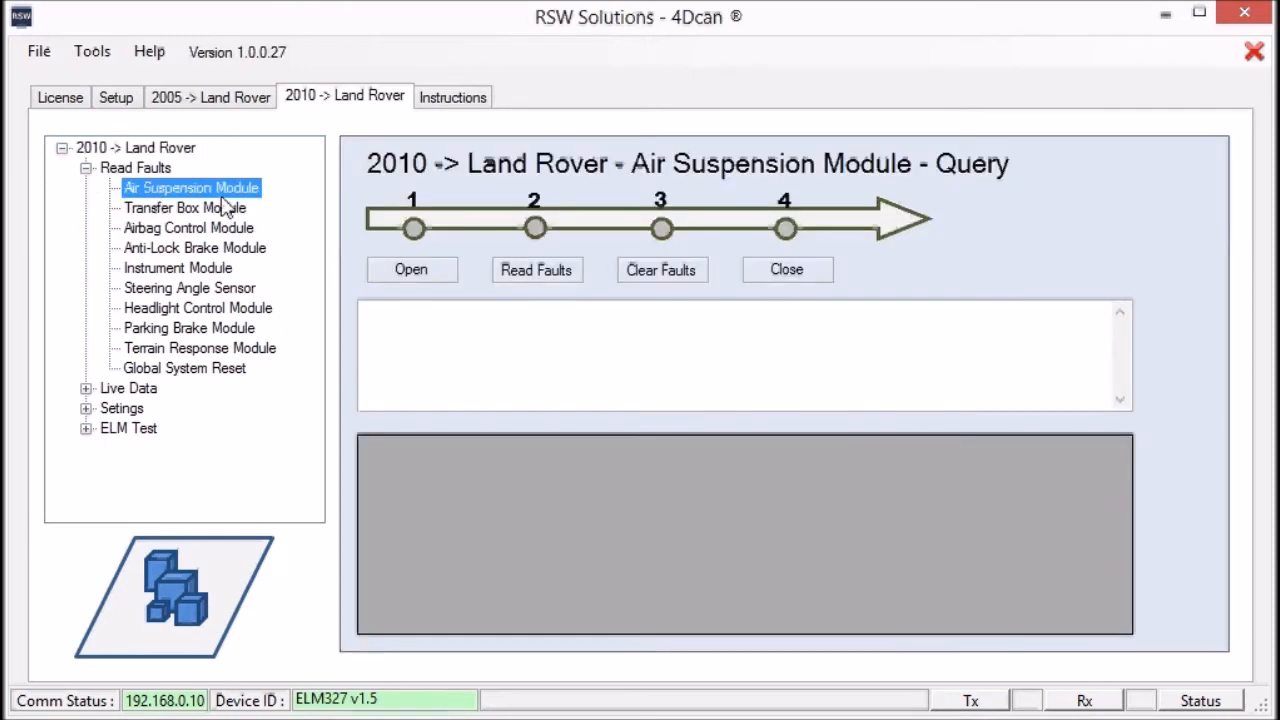
click(411, 269)
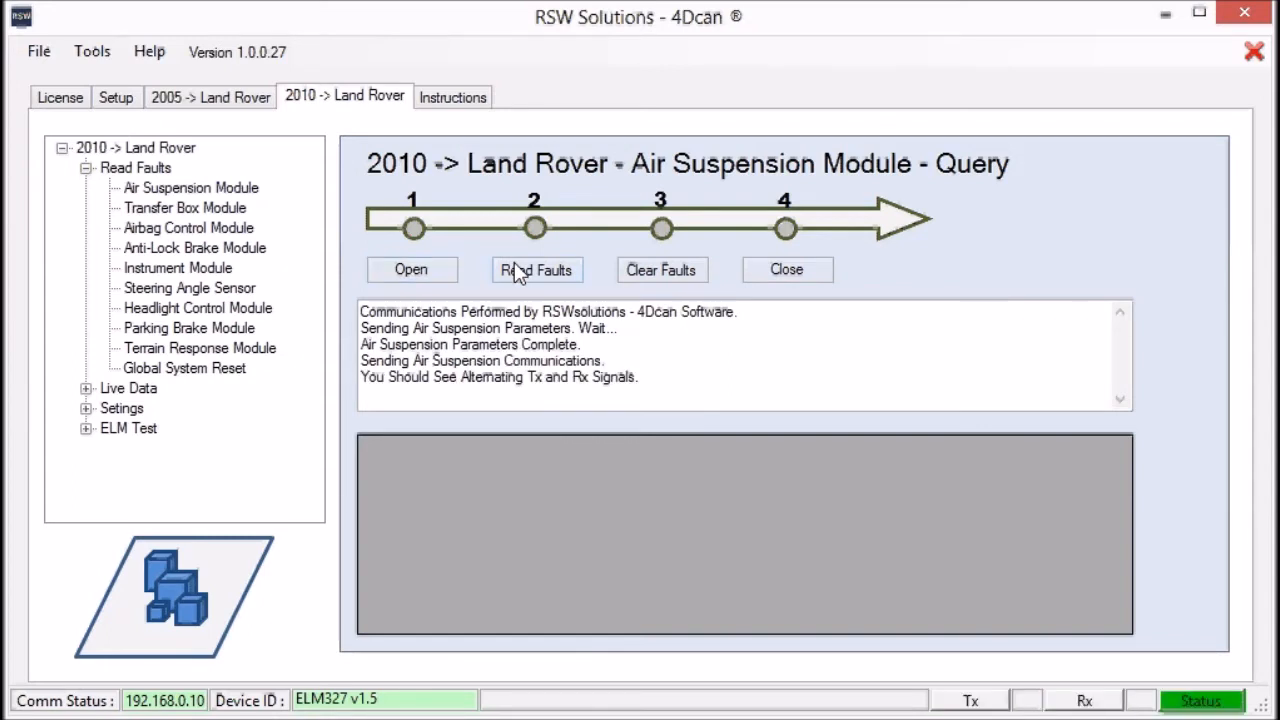
click(536, 269)
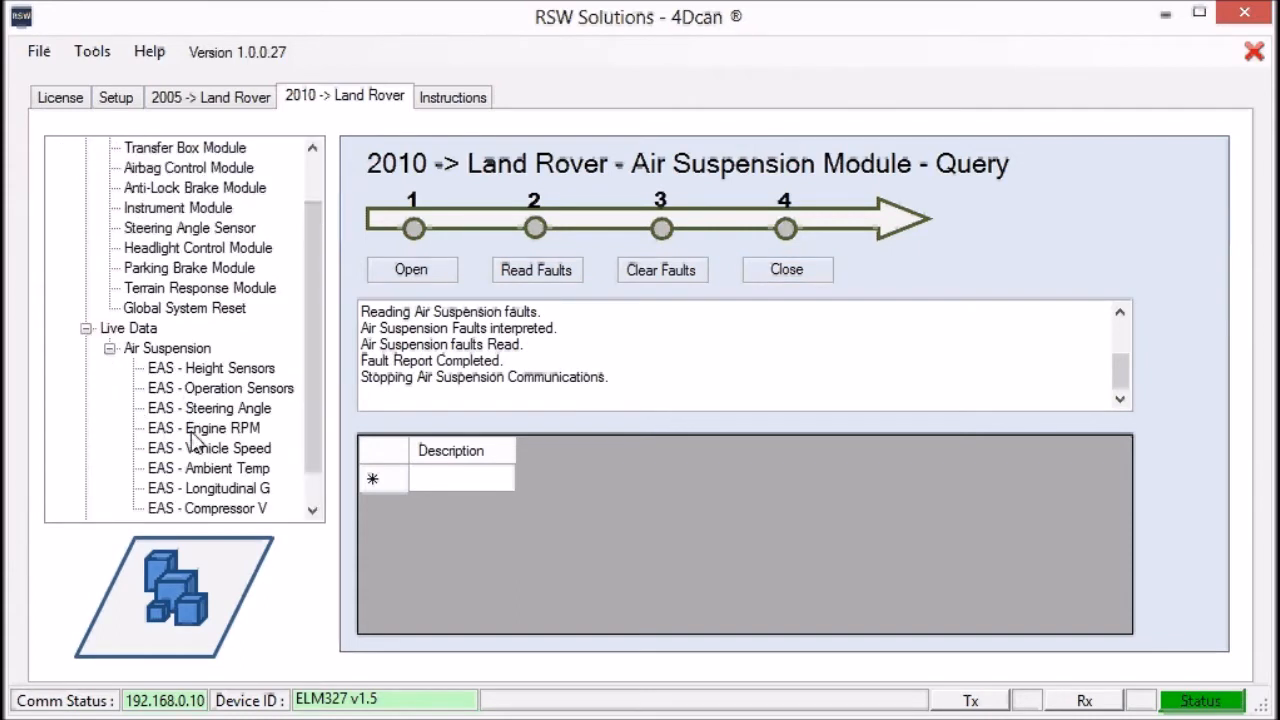
click(221, 388)
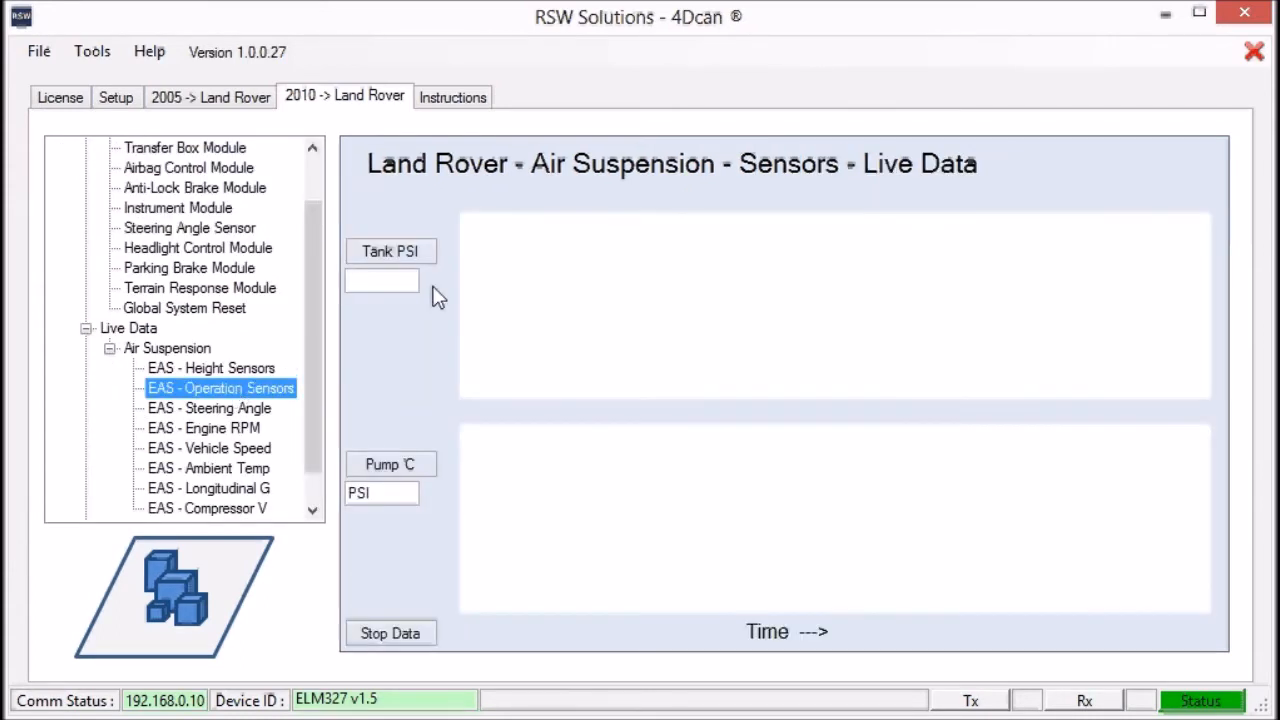